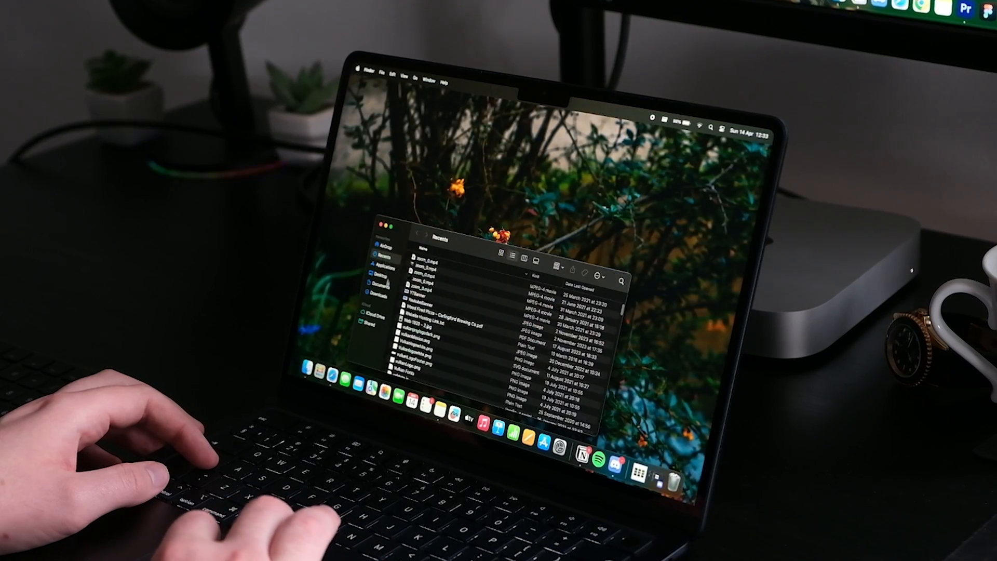
- Open the Applications folder, move GarageBand to Trash, and scroll through the other apps for more removals
left_click(380, 266)
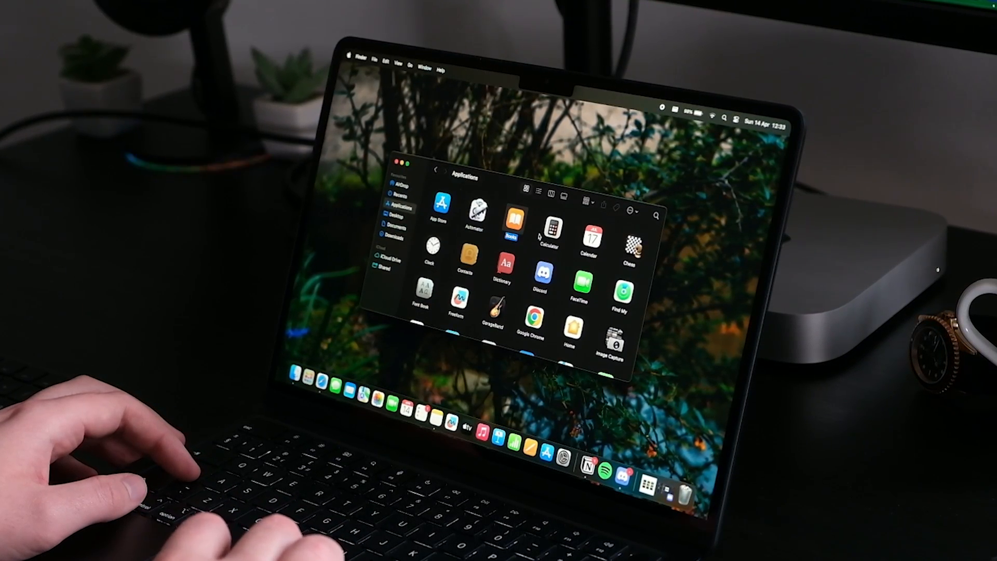
right_click(512, 219)
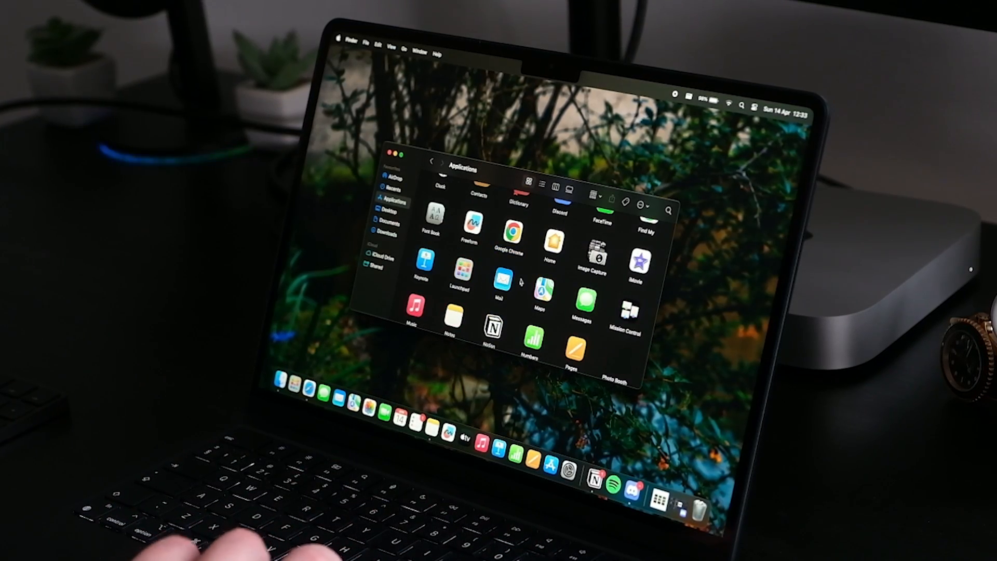
scroll("down", 3)
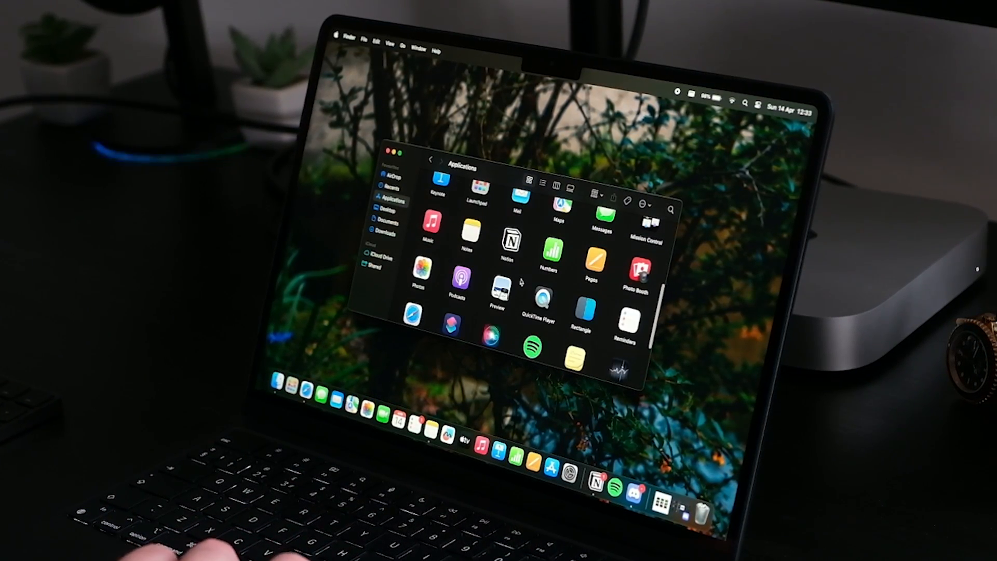
scroll("down", 3)
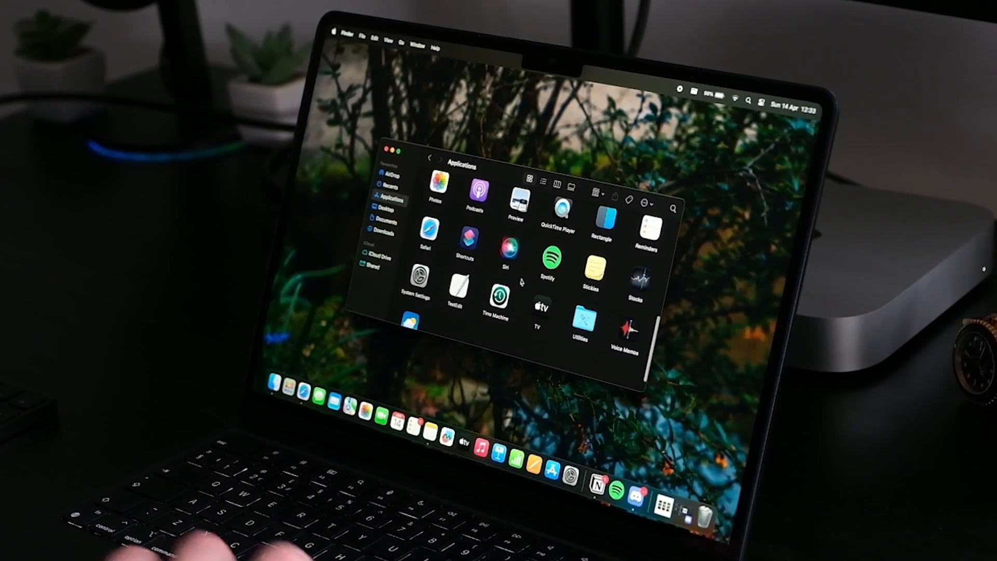
scroll("up", 3)
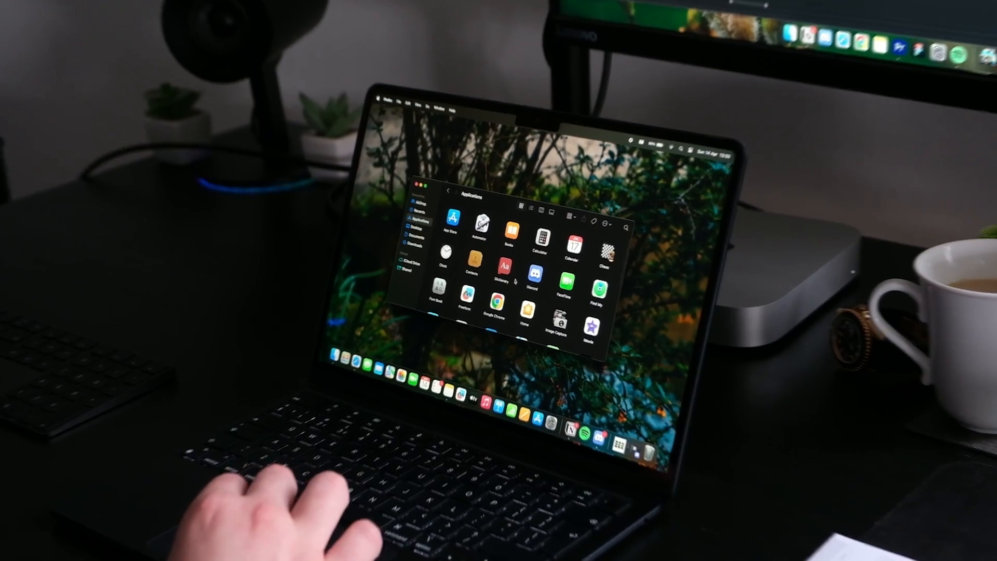
right_click(564, 530)
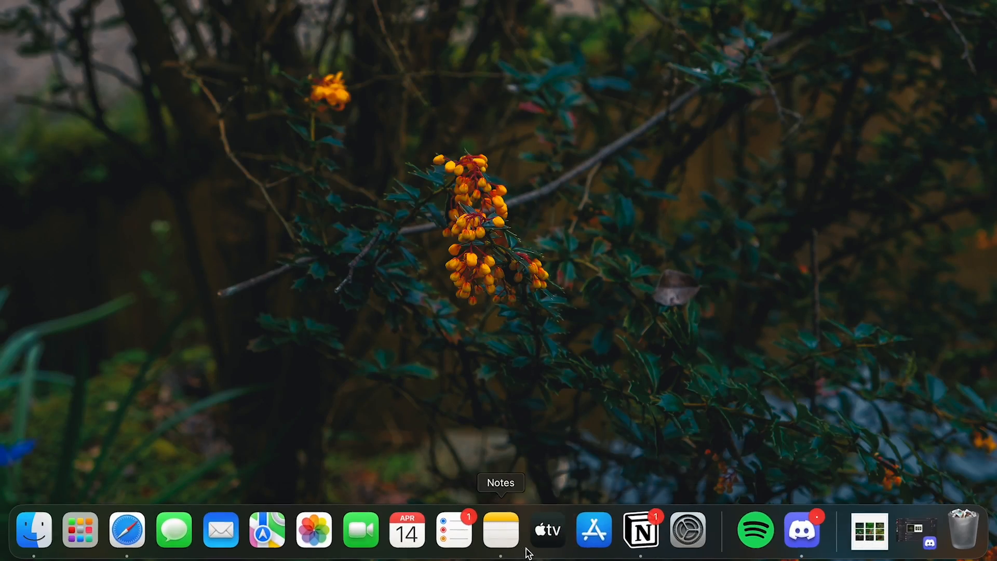
- Bring up the Notes Dock icon's options to remove it from the Dock
right_click(501, 529)
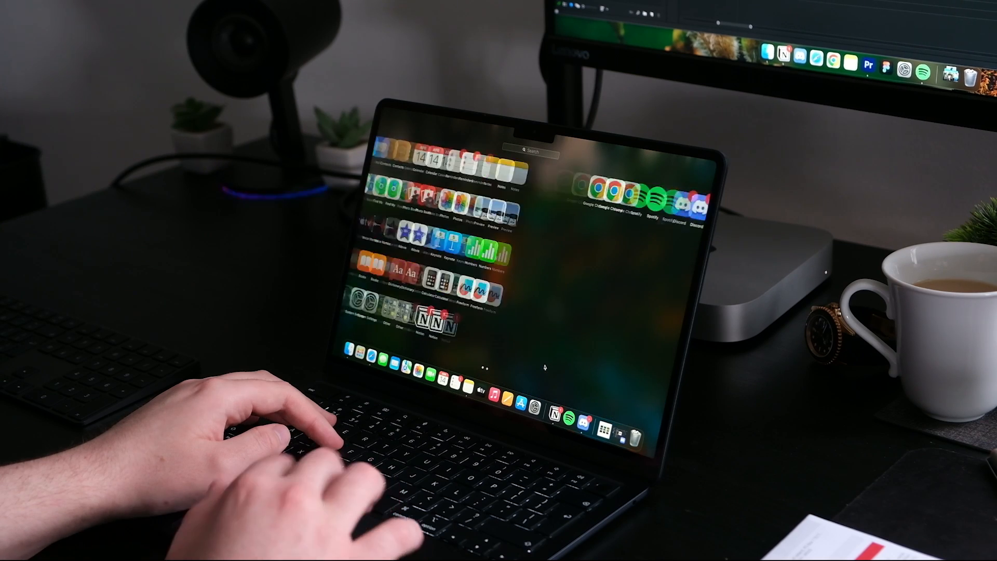
- Open Launchpad to see every installed app in a grid, then dismiss it
key("escape")
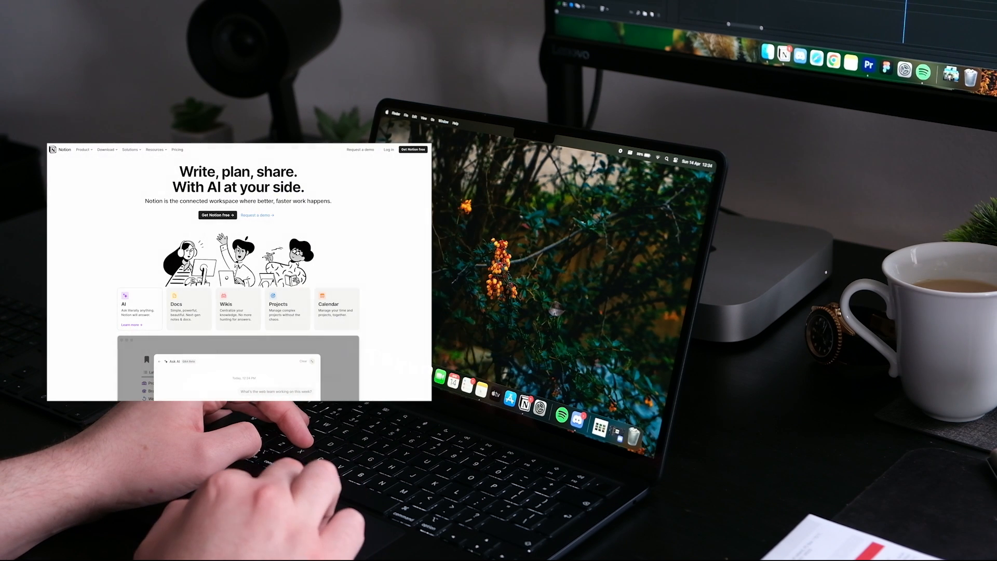
- Download and install the Notion and Discord Mac apps, then launch Discord
right_click(538, 407)
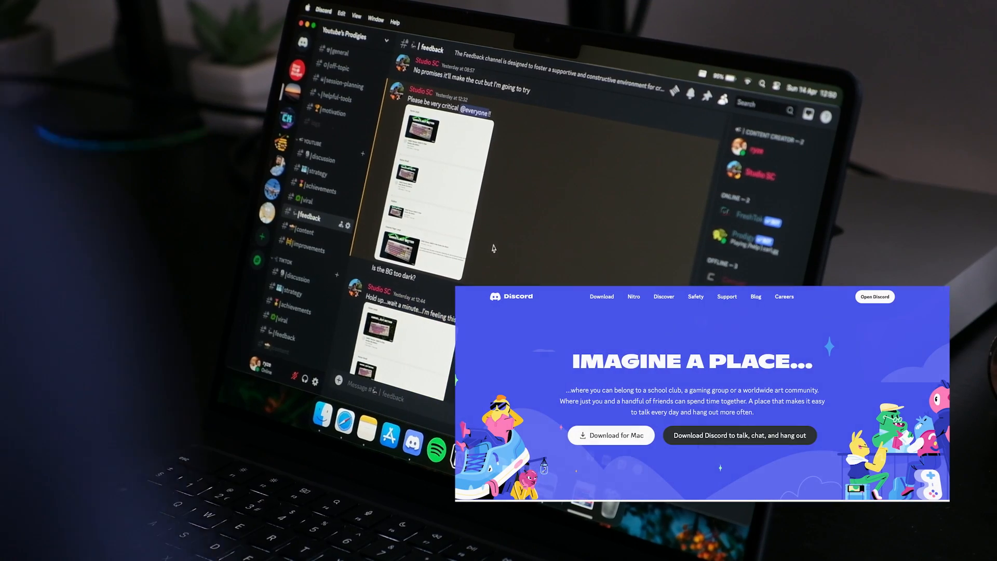
scroll("down", 3)
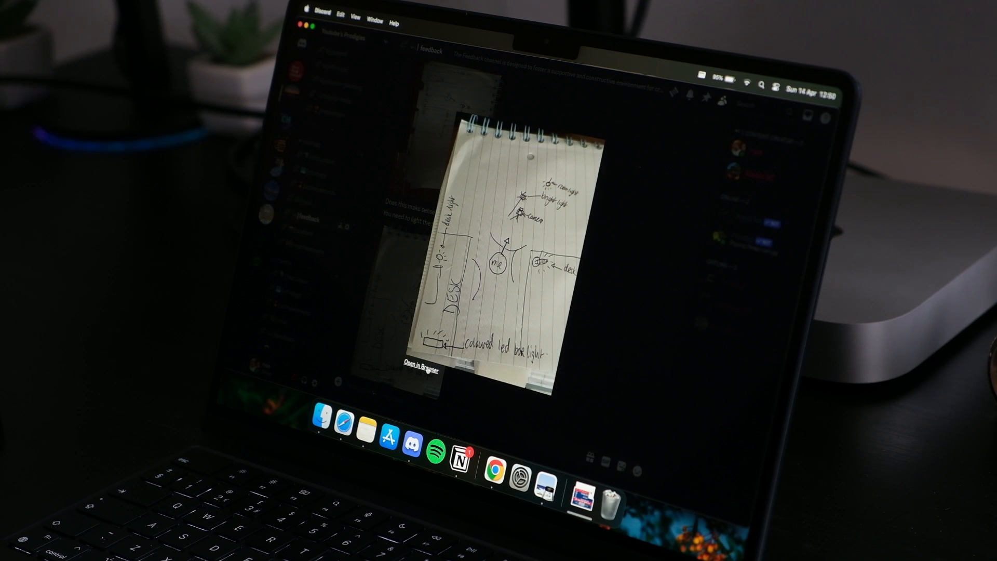
- Open Discord's desk layout sketch in Safari and scroll through the image
left_click(419, 368)
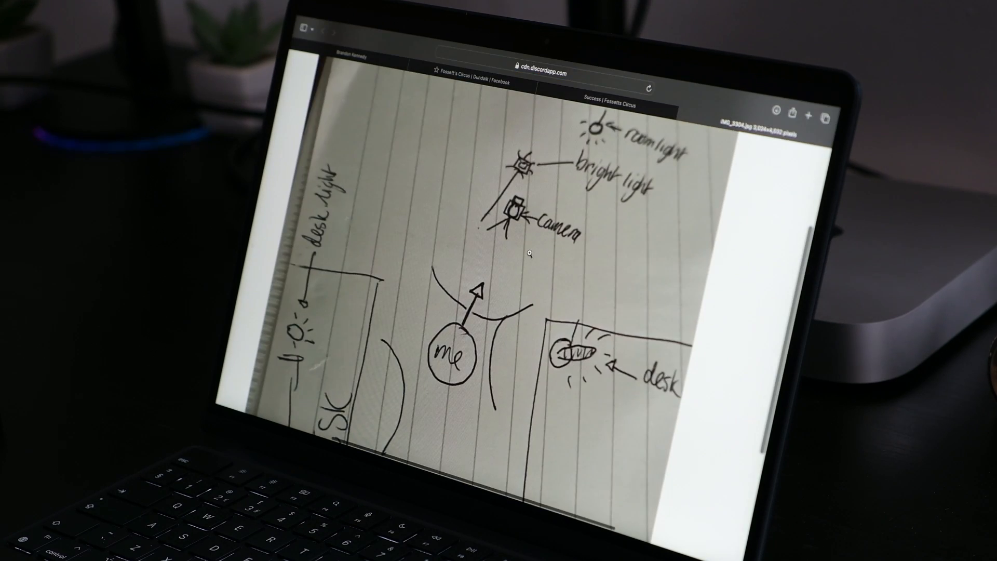
scroll("down", 3)
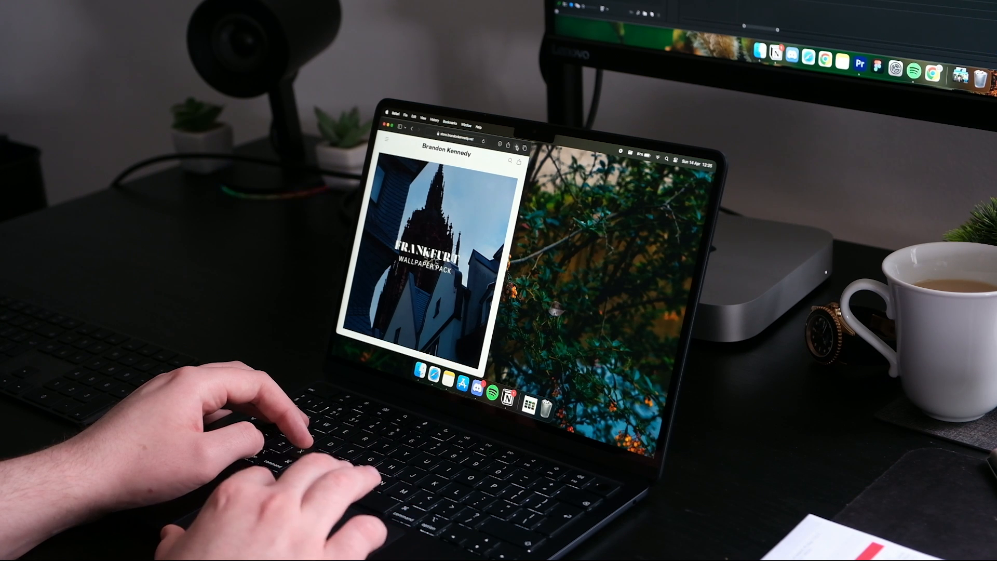
- Snap the Frankfurt wallpaper page left and a youtube.com window right
type("youtube.com")
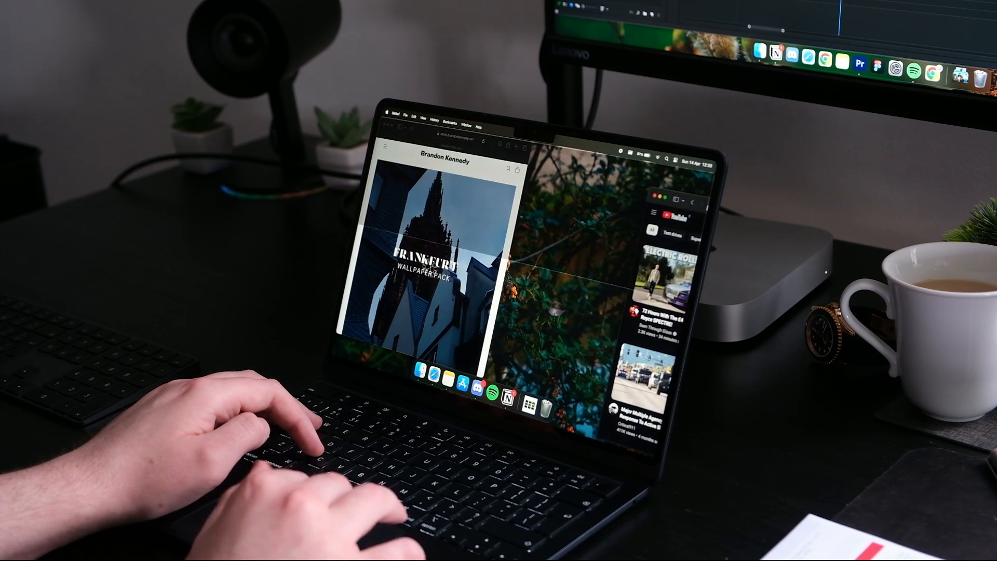
scroll("down", 3)
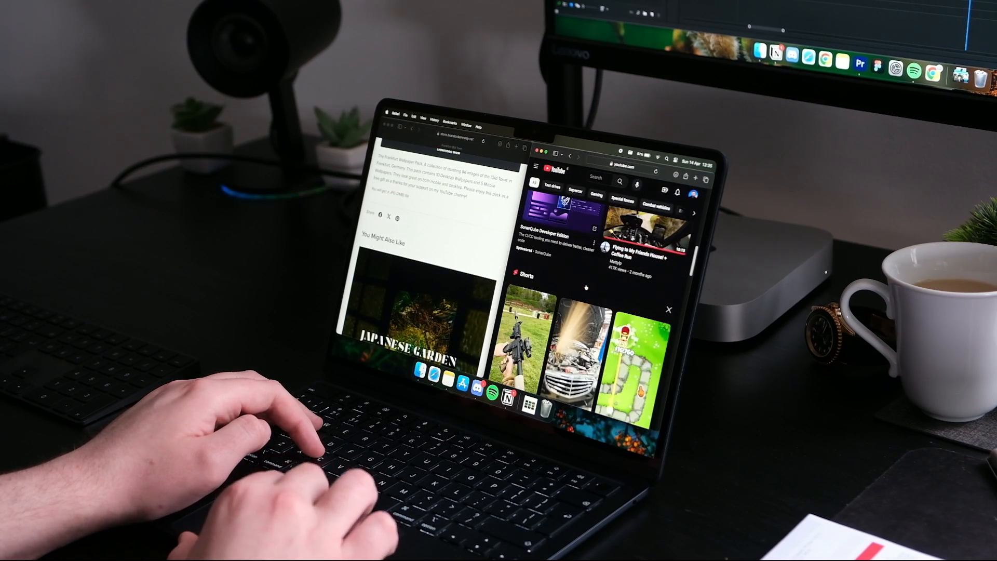
scroll("up", 3)
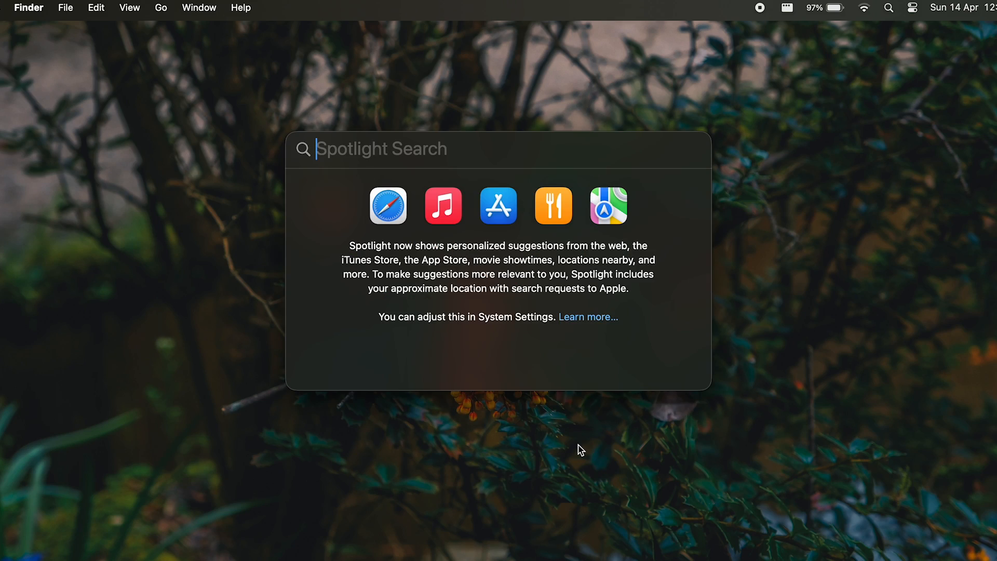
- Search Spotlight for 'touchi' and open Touch ID & Password
type("touchi")
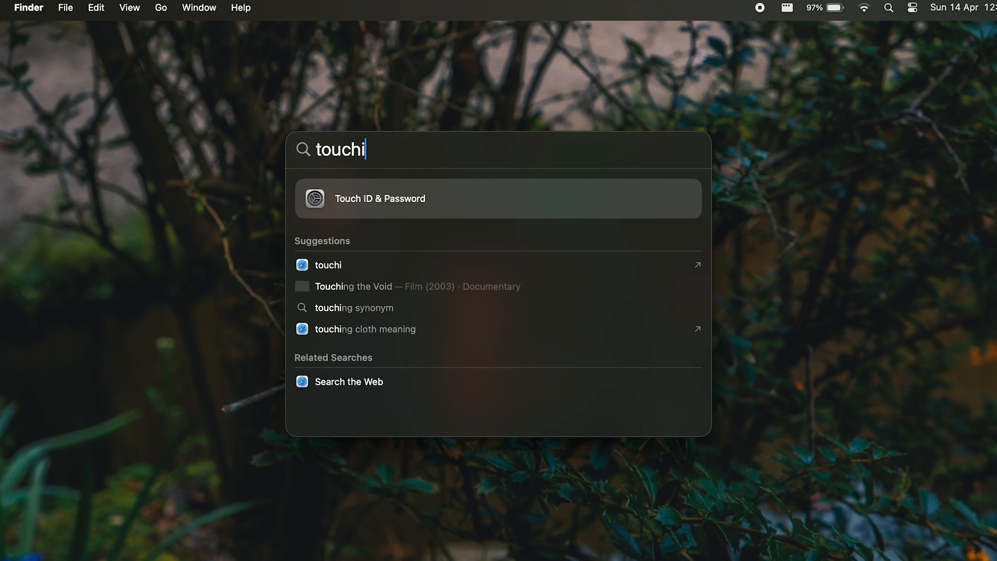
key("Escape")
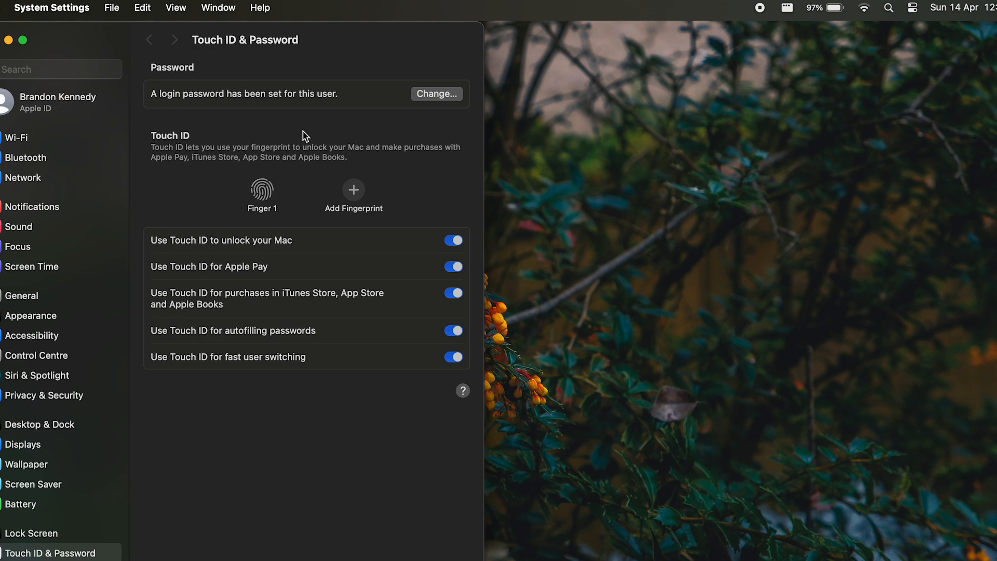
mouse_move(413, 176)
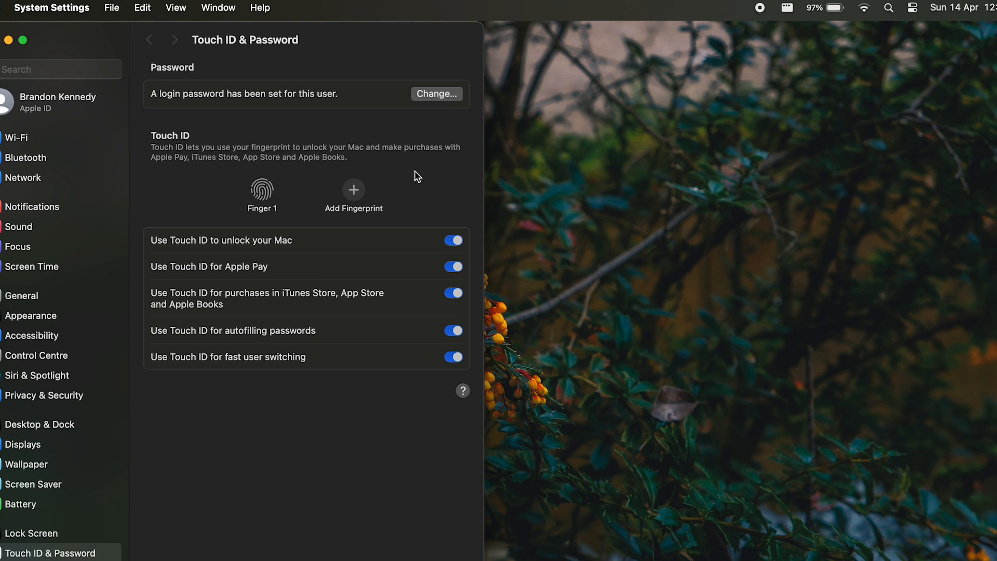
mouse_move(287, 244)
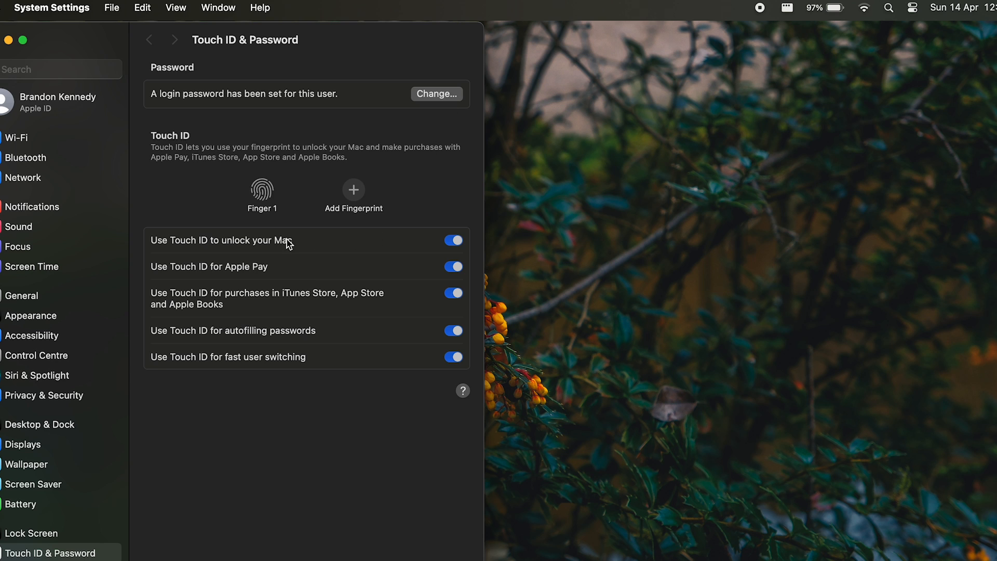
mouse_move(312, 420)
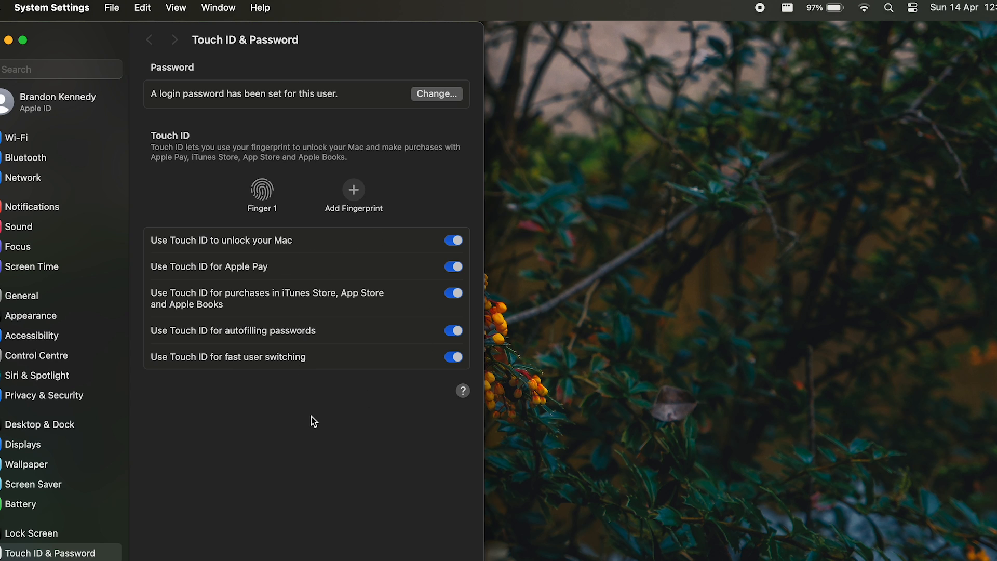
- Review Finger 1 and its Touch ID toggles, then close System Settings
left_click(354, 189)
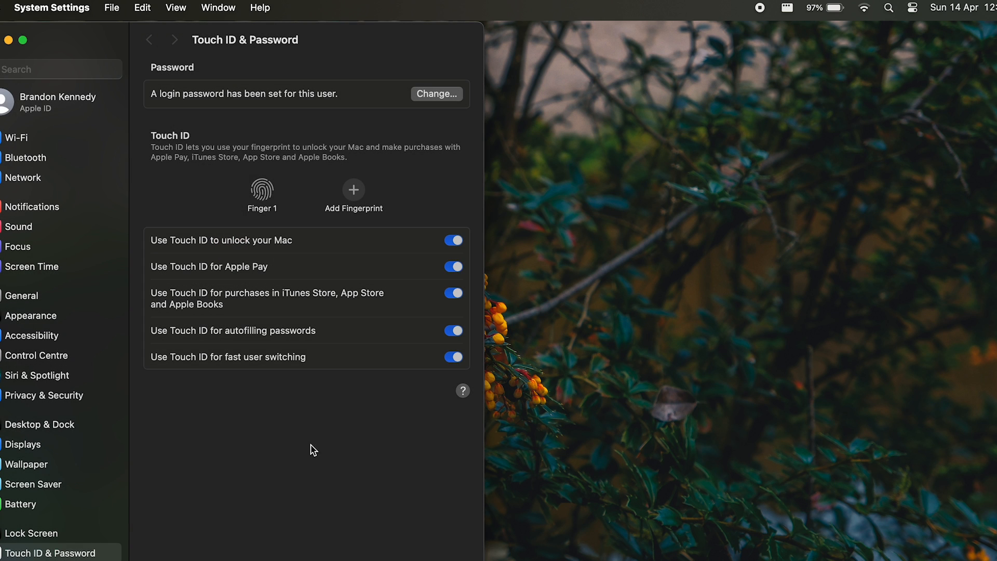
mouse_move(312, 135)
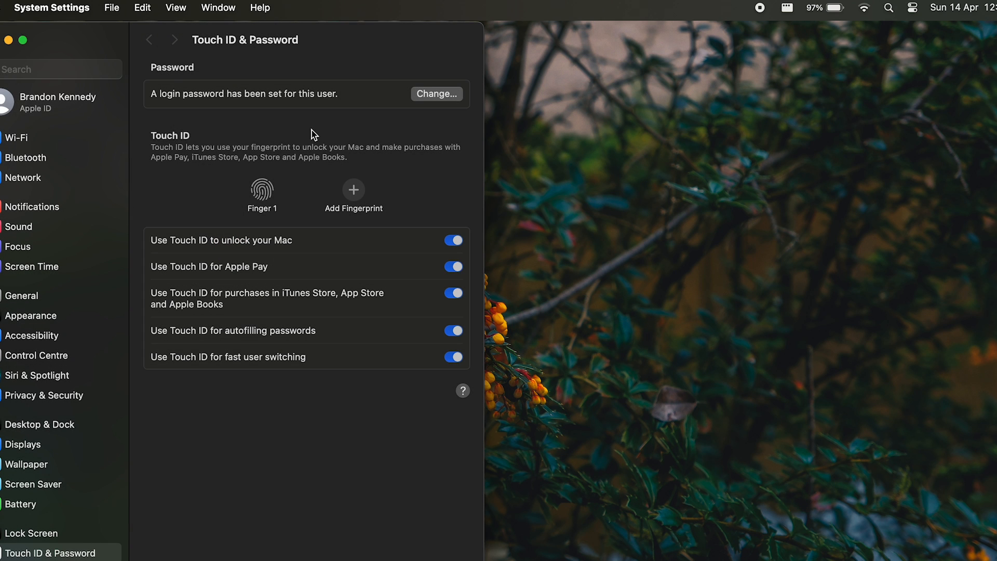
mouse_move(6, 40)
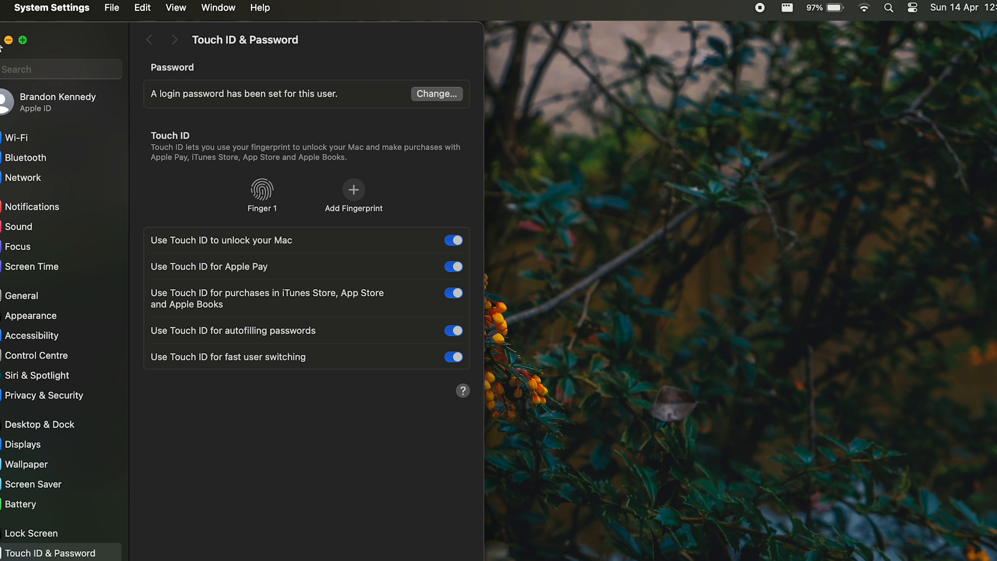
left_click(889, 8)
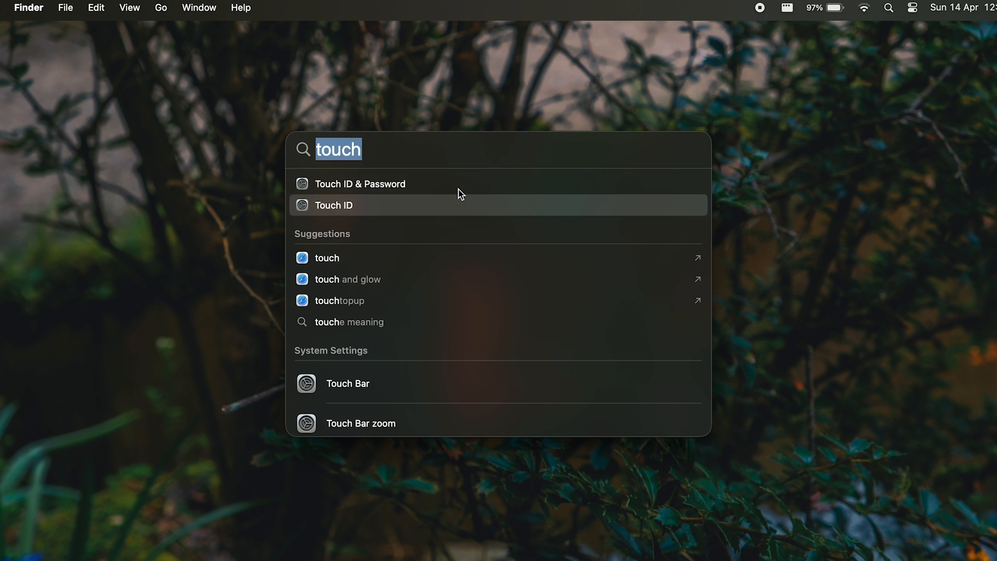